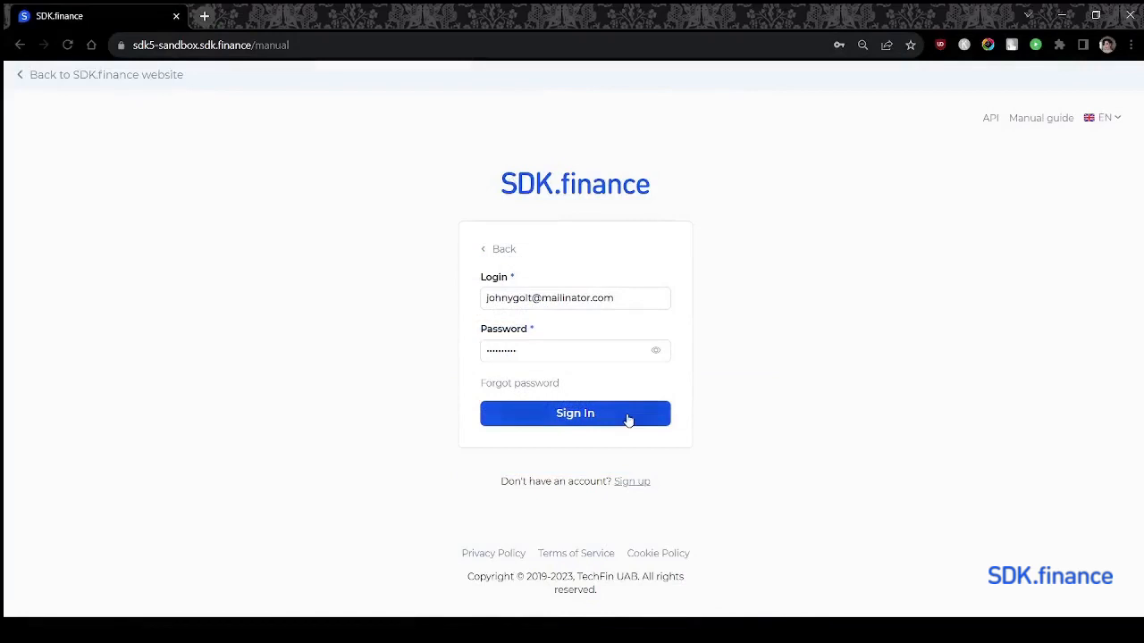
Step: Sign in to reach the dashboard with a $90.00 total balance
click(575, 413)
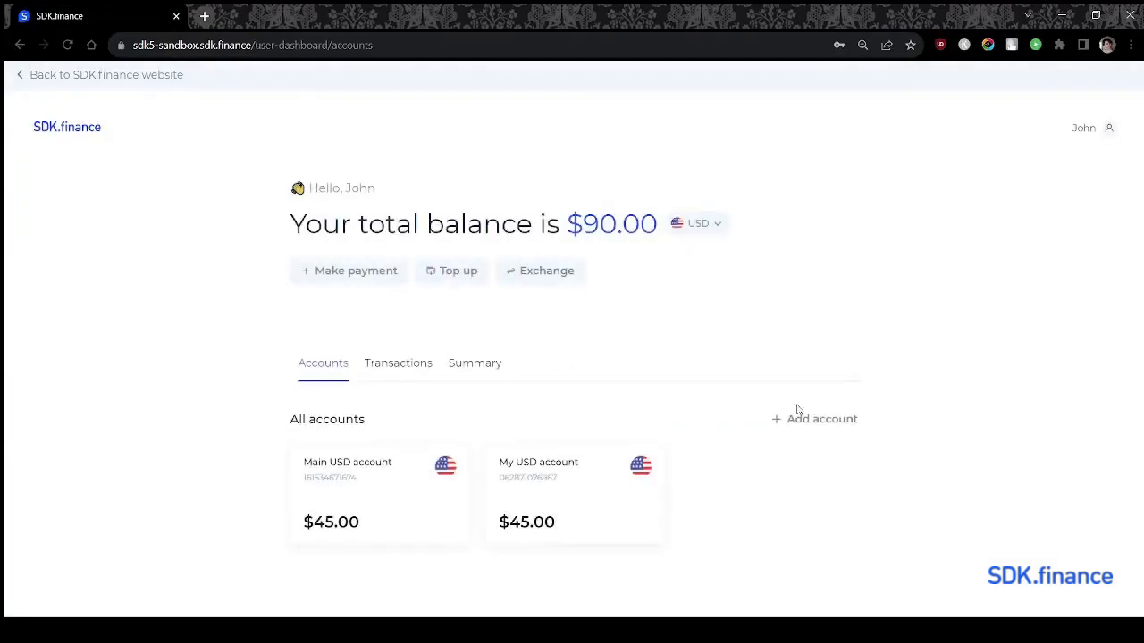
Step: Add a new account named 'Personal USD account' in US Dollar (USD)
click(822, 418)
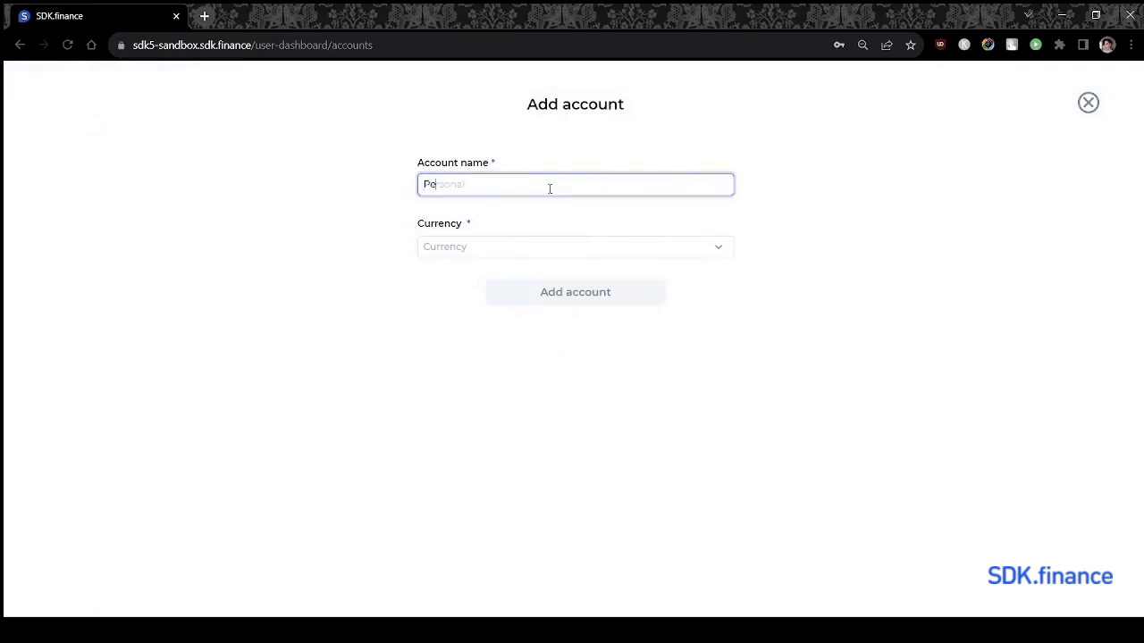
text(Personal USD)
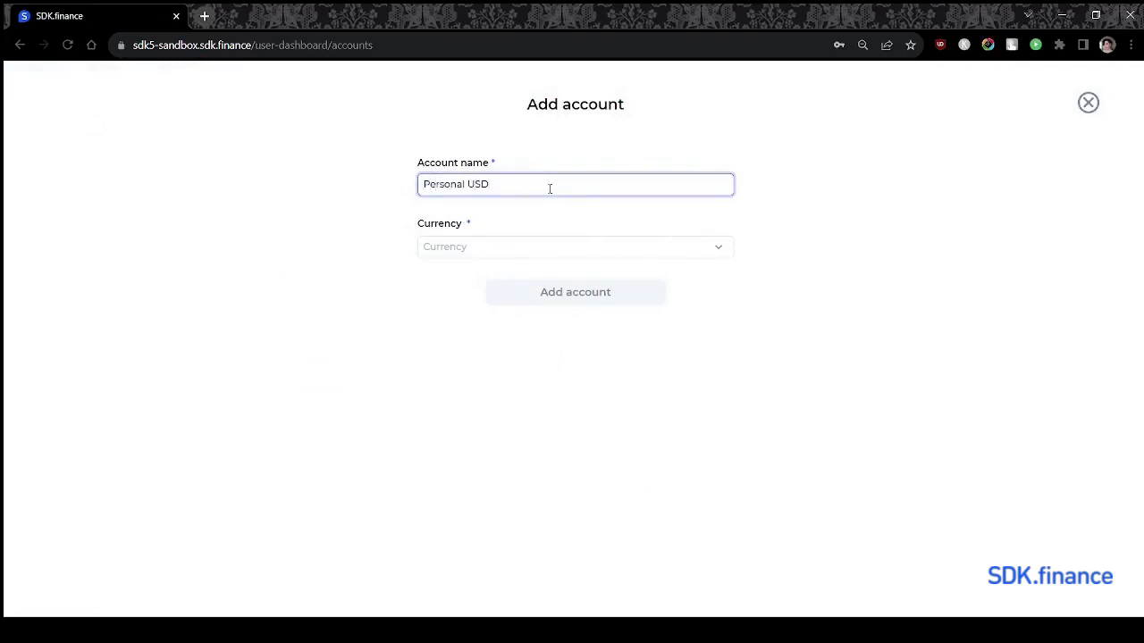
text(account)
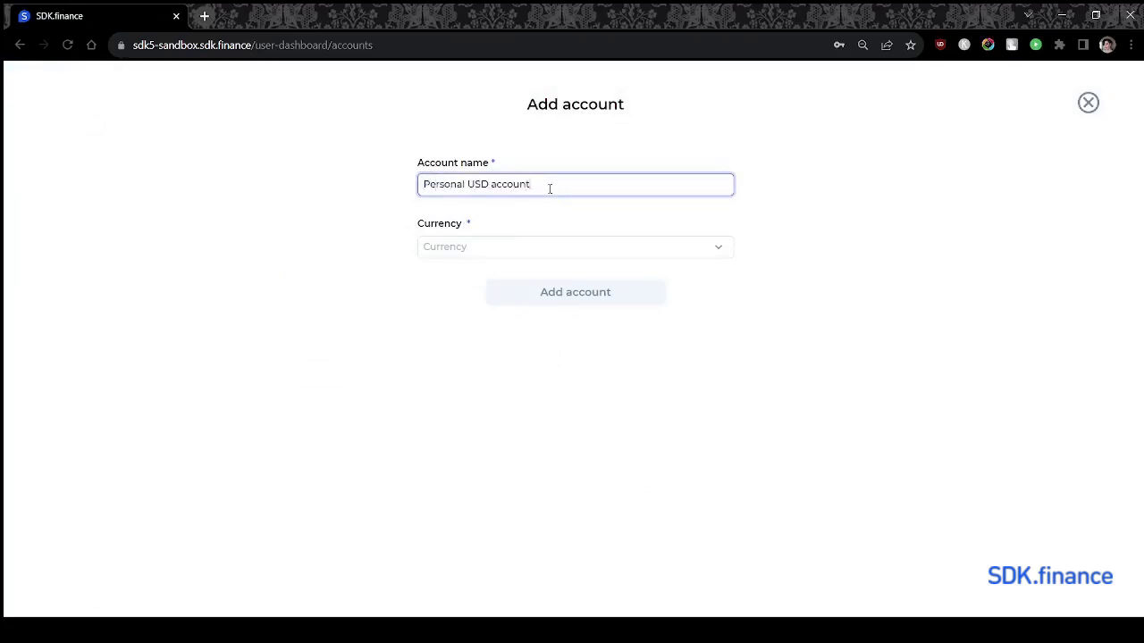
click(576, 247)
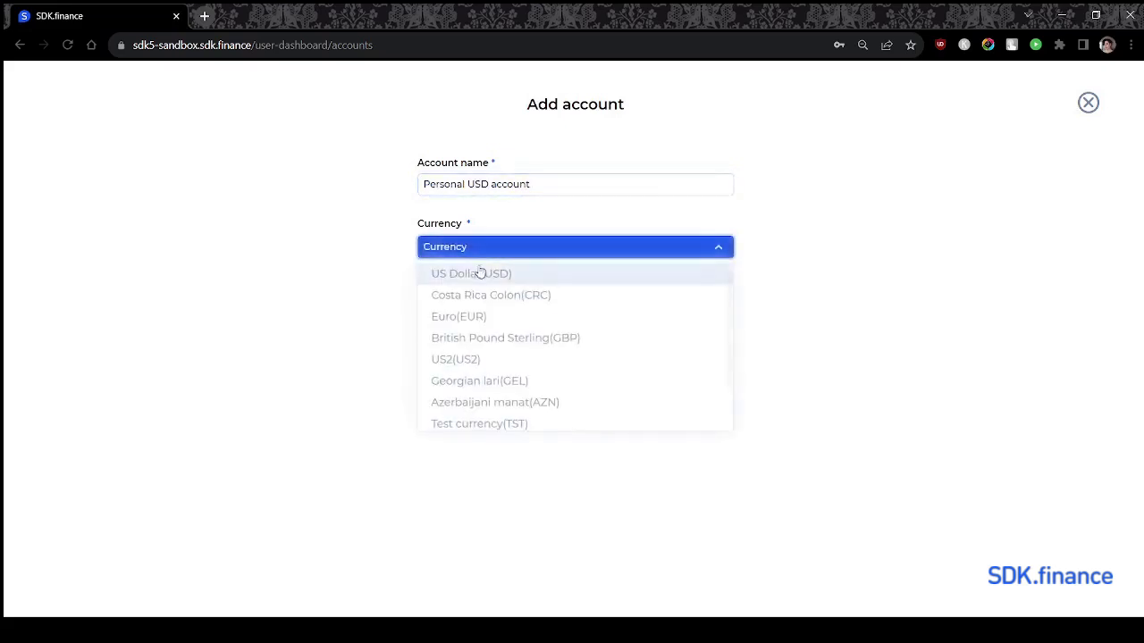
click(471, 274)
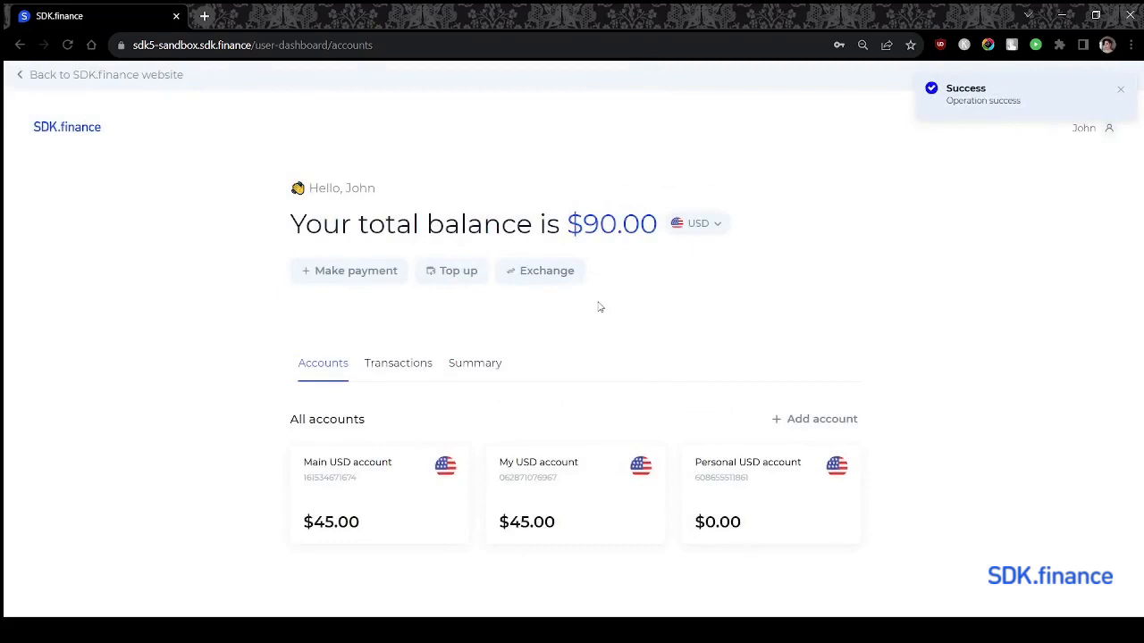
mouse_move(765, 459)
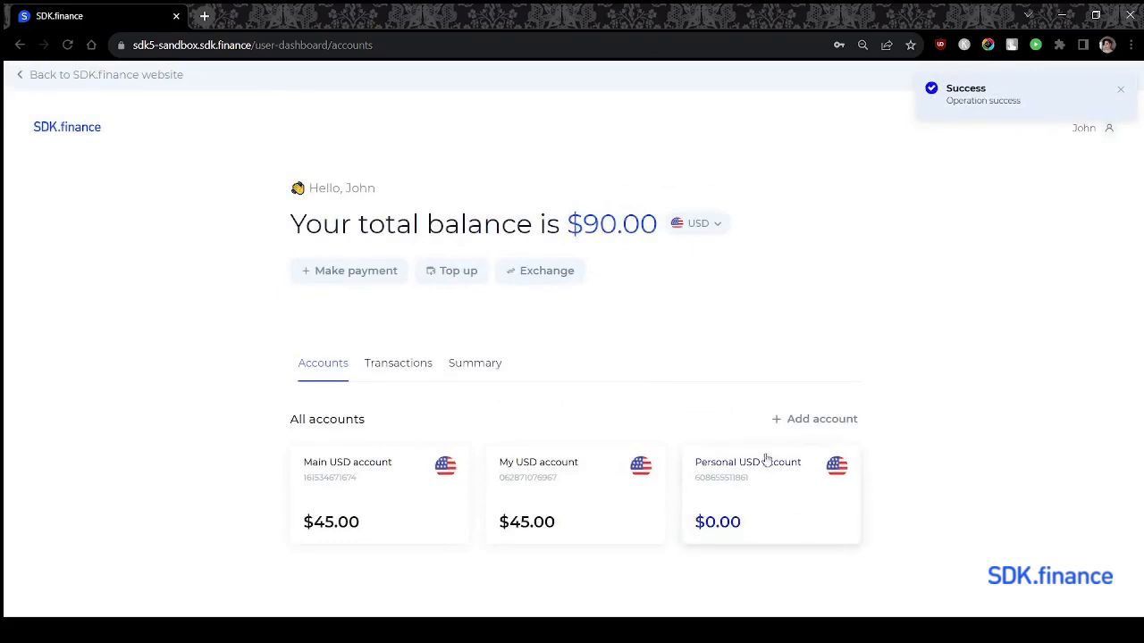
click(452, 272)
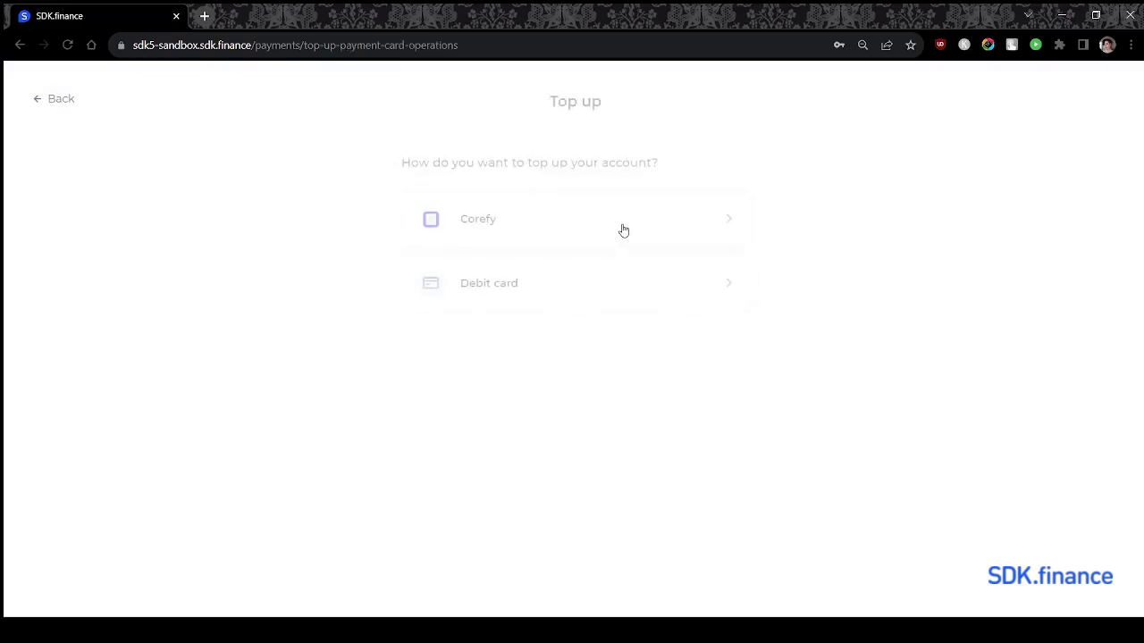
click(489, 283)
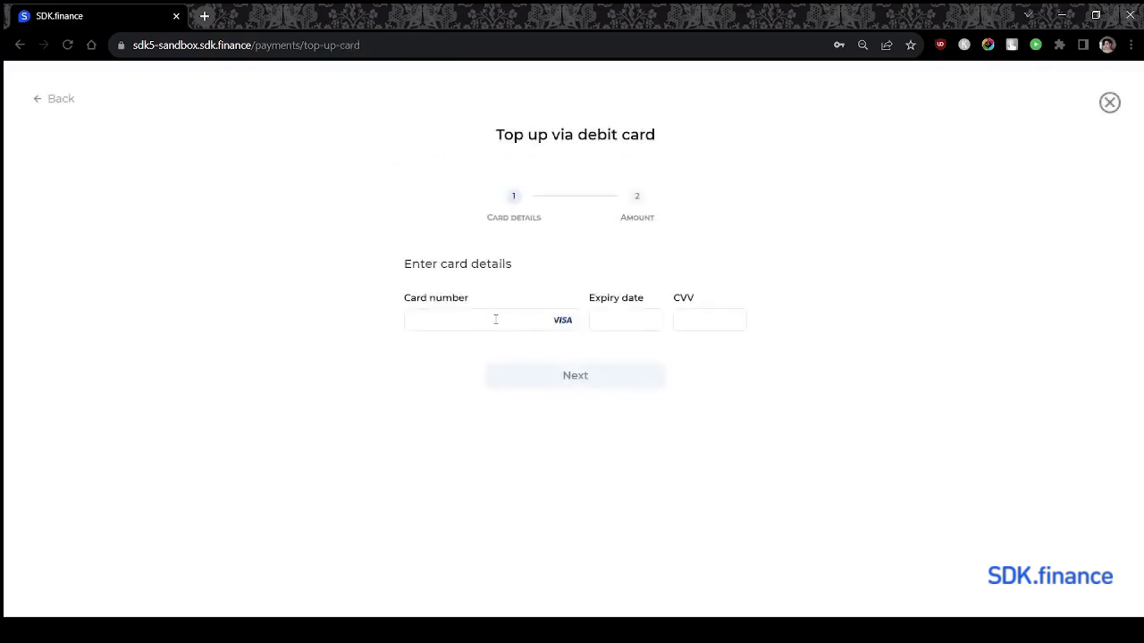
text(1111 1111 1111 1111)
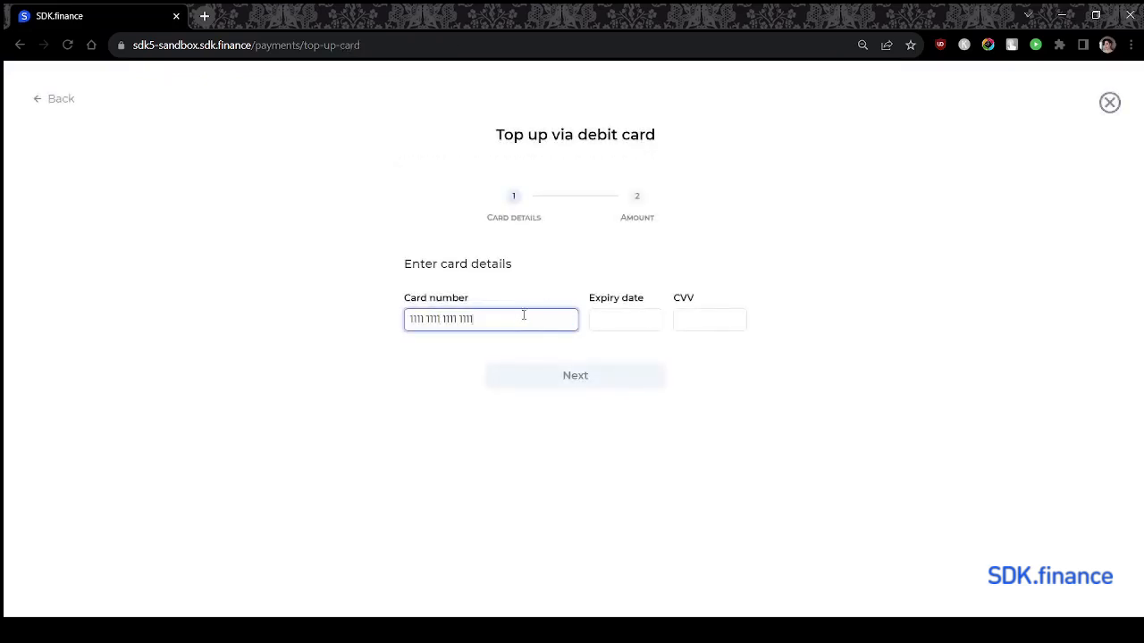
text(10/25)
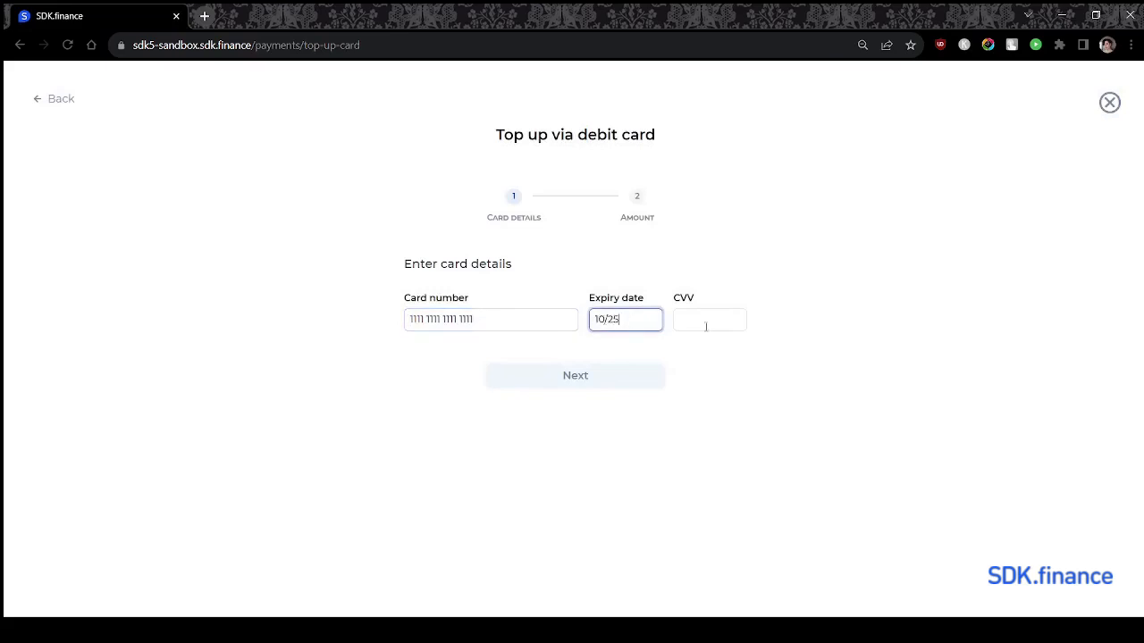
text(123)
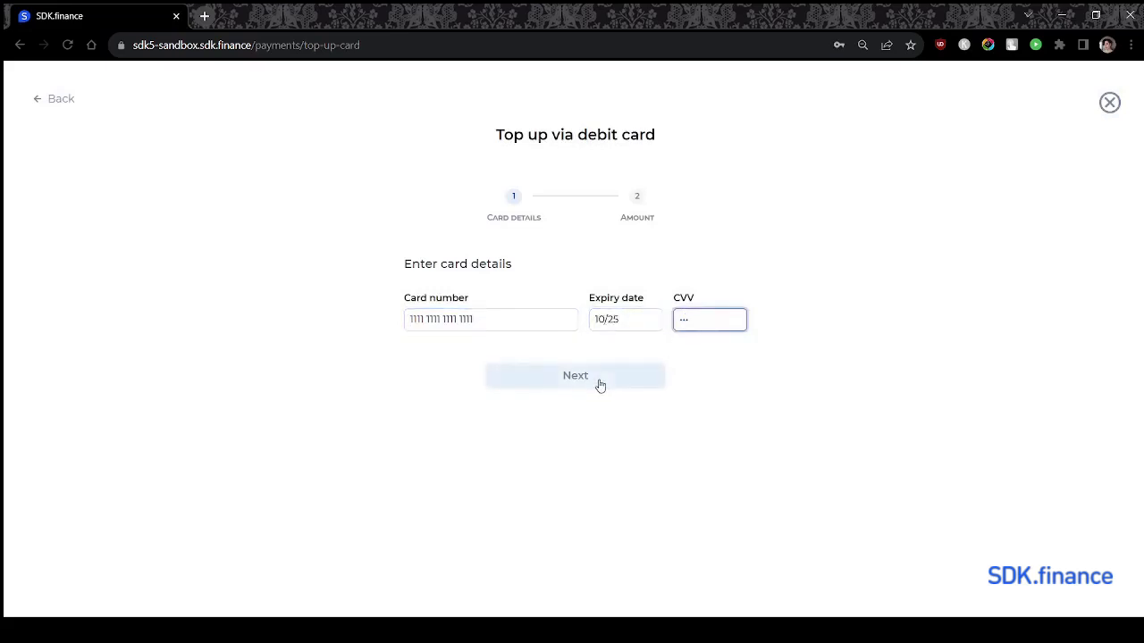
Step: Choose the Personal USD account as the top-up target for the $100 deposit
click(576, 375)
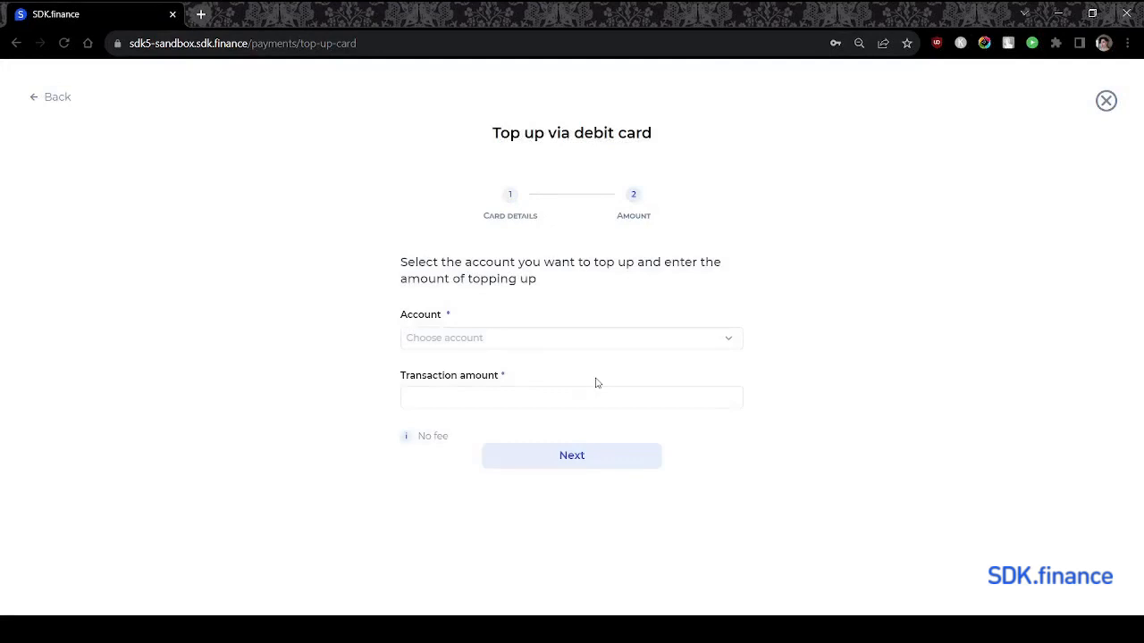
click(571, 338)
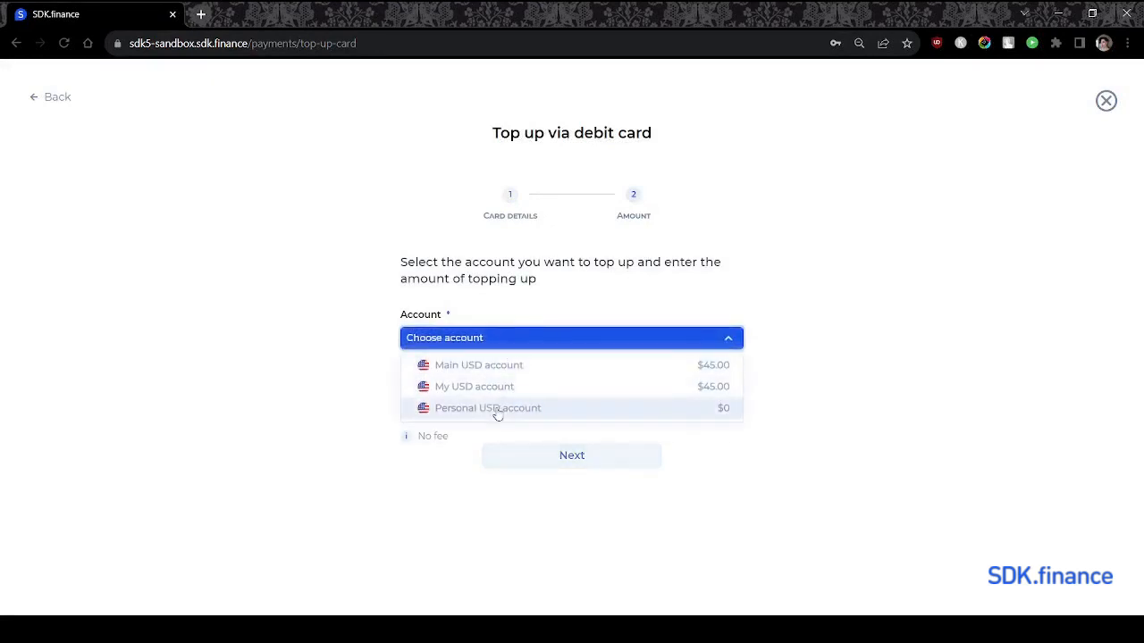
click(486, 407)
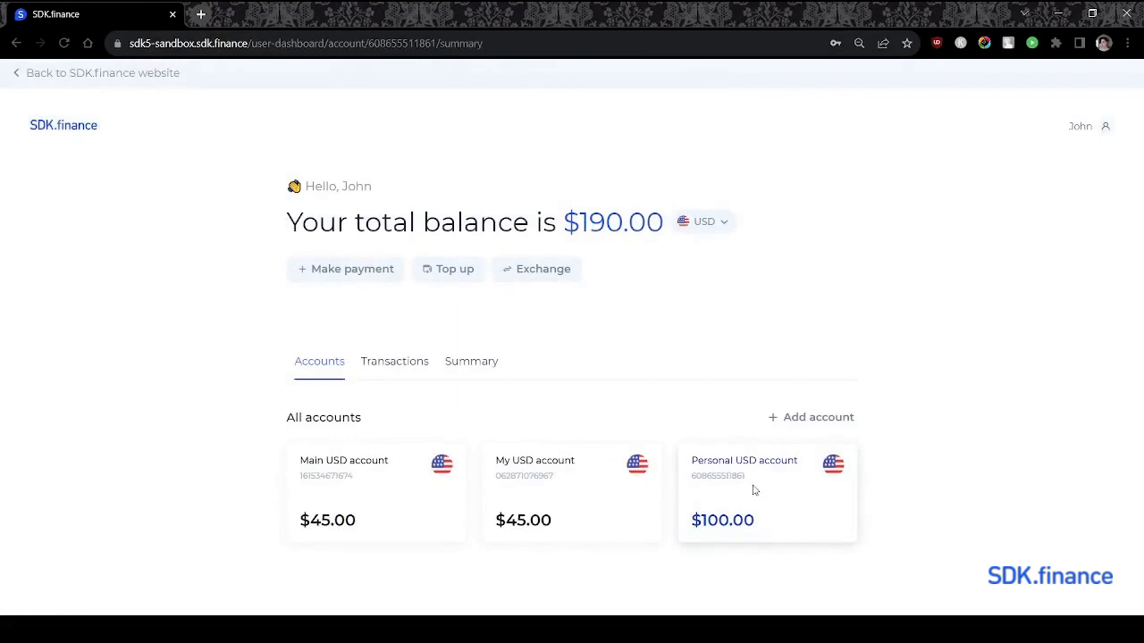
Step: Issue a grey virtual card nicknamed 'Personal Fun' for the Personal USD account
click(769, 492)
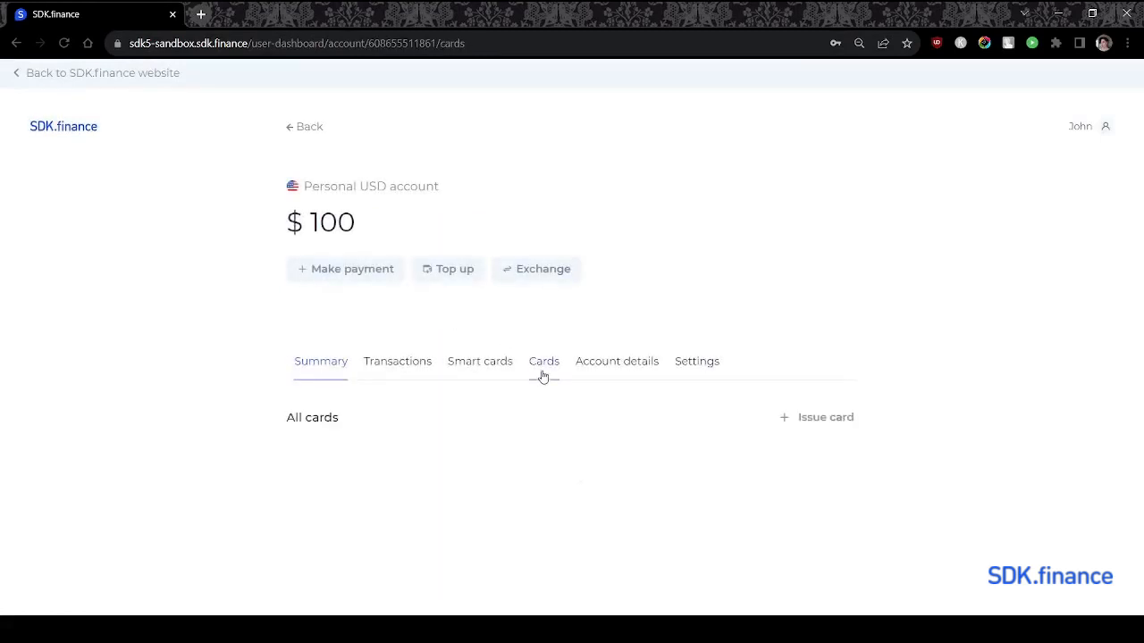
click(817, 418)
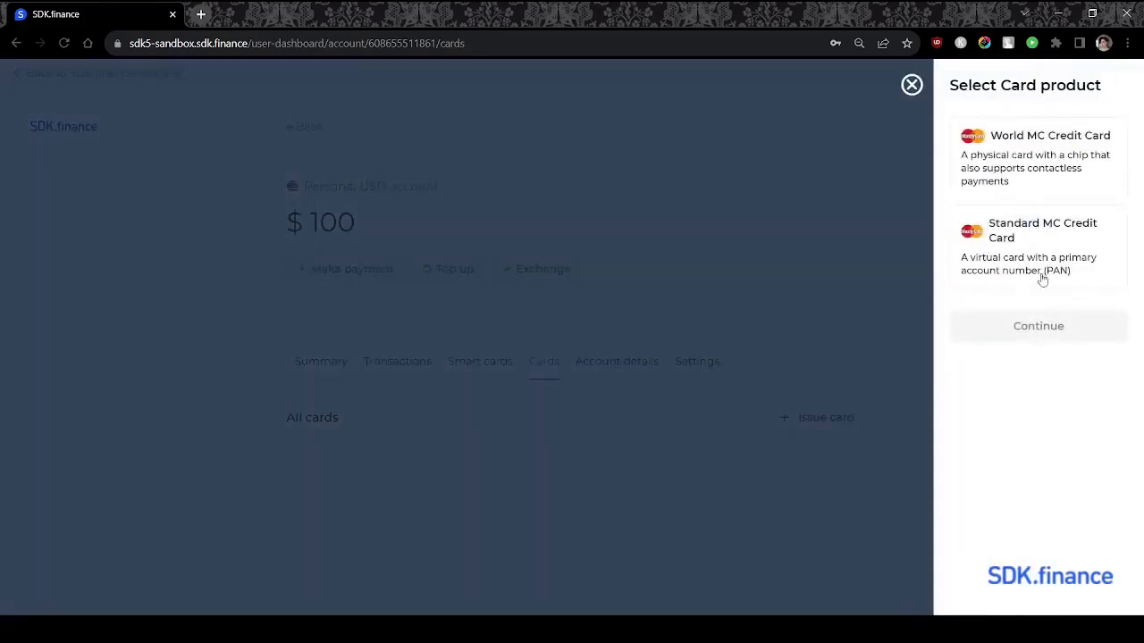
click(1037, 325)
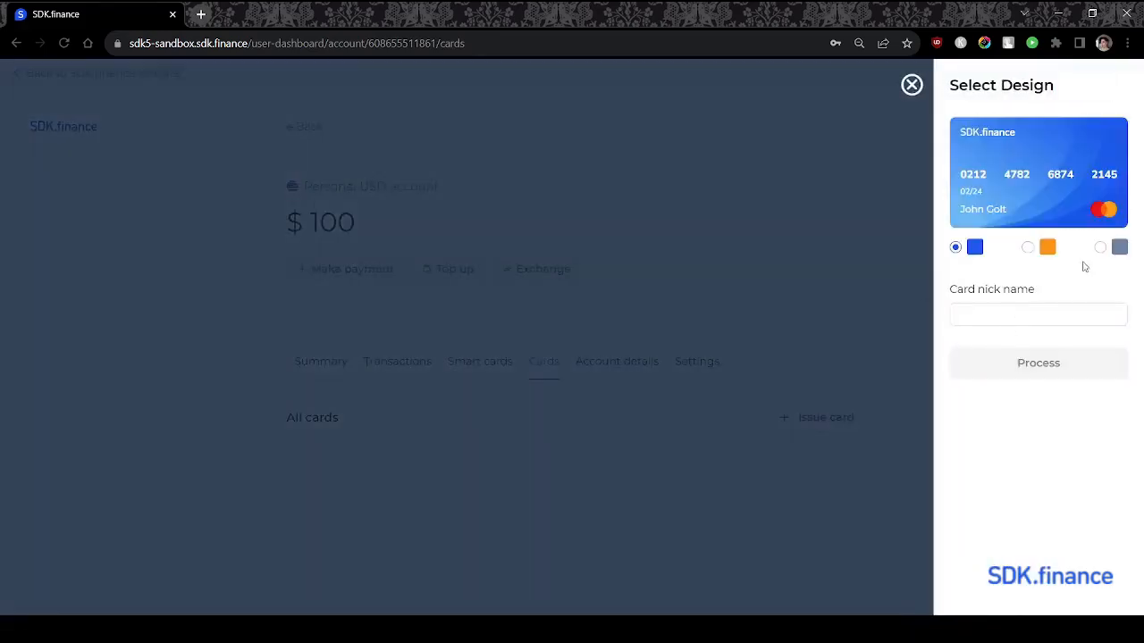
click(1101, 247)
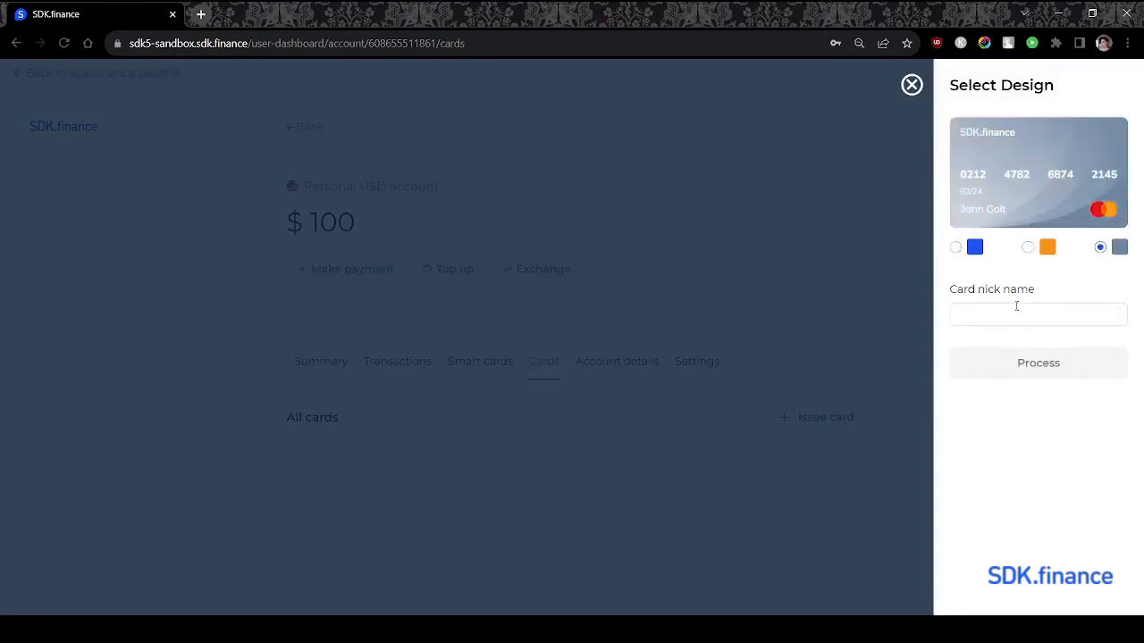
text(p)
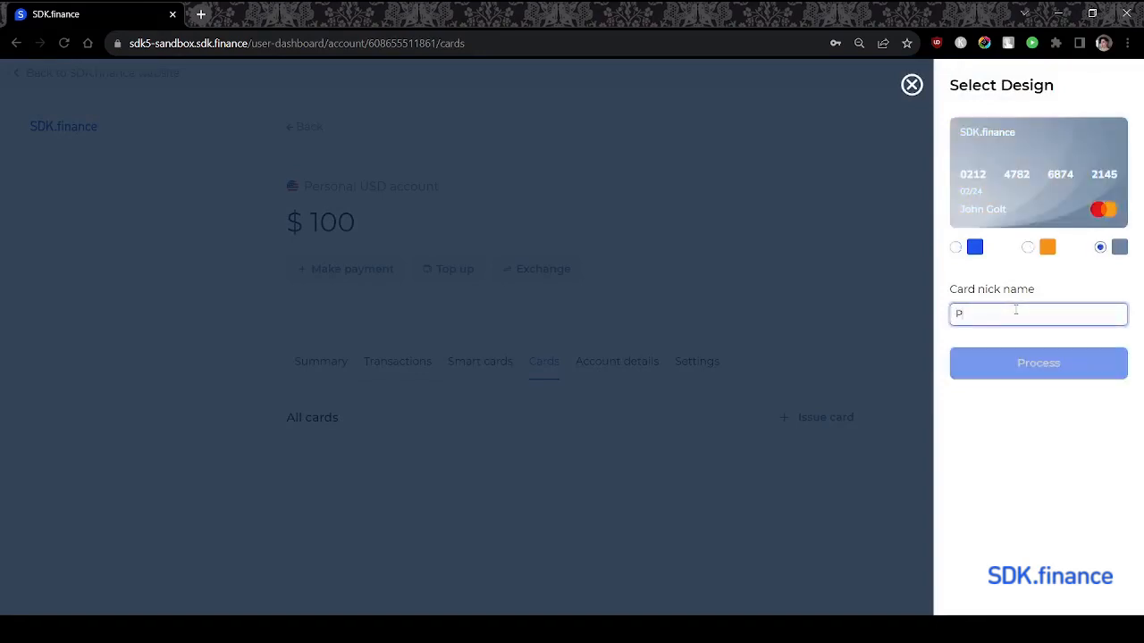
text(Personal Fun)
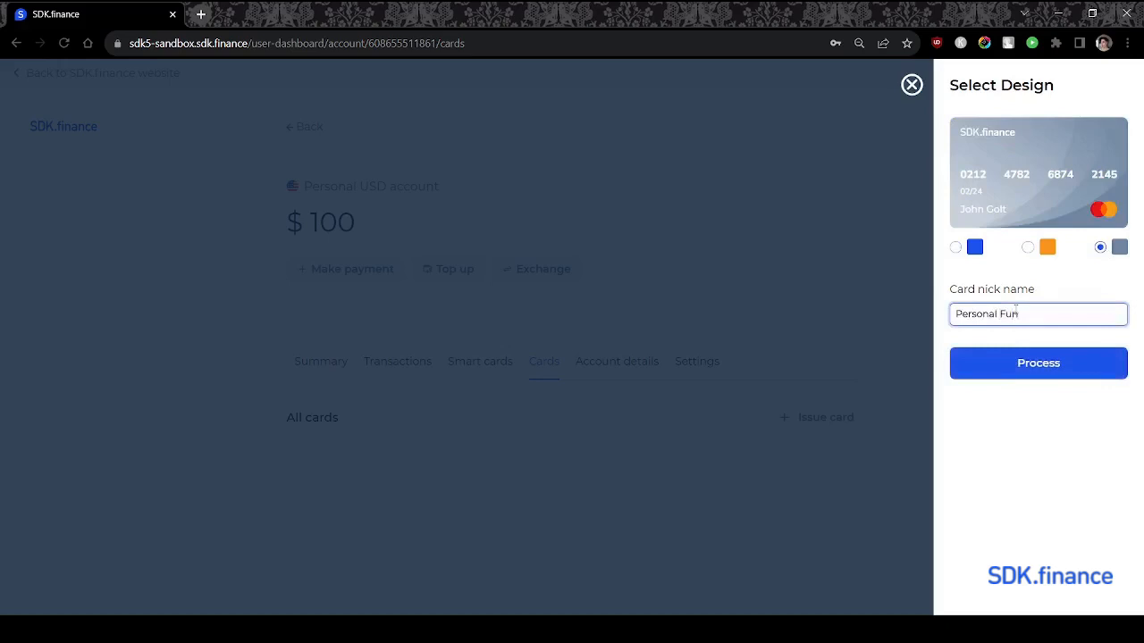
click(1037, 363)
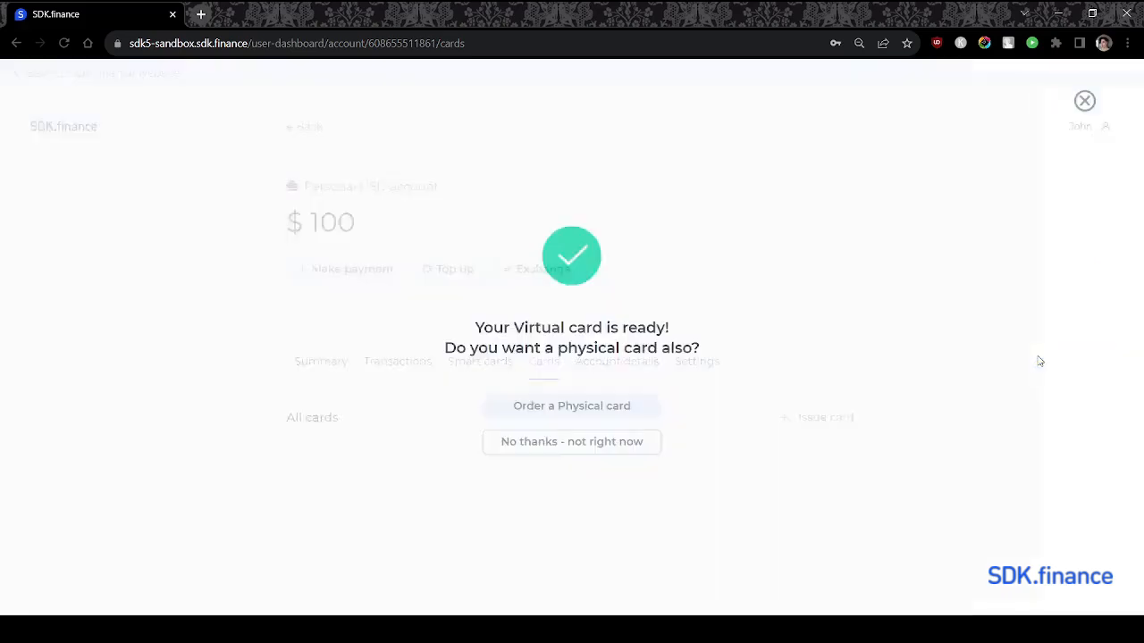
Step: Decline the physical card and activate the Personal Funds virtual card
click(572, 441)
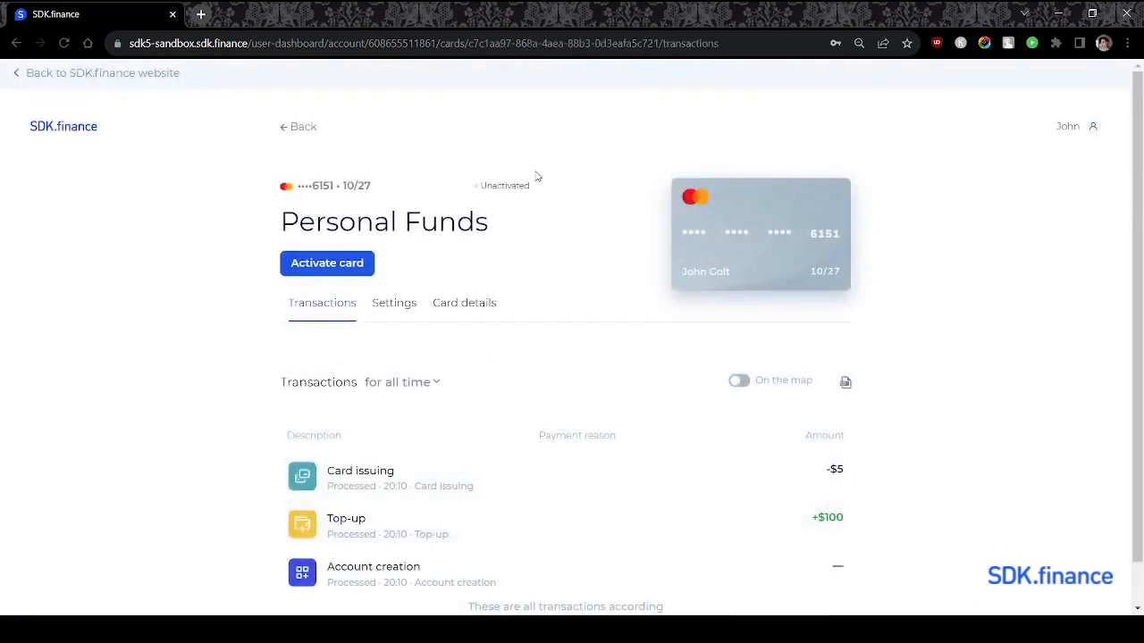
click(325, 263)
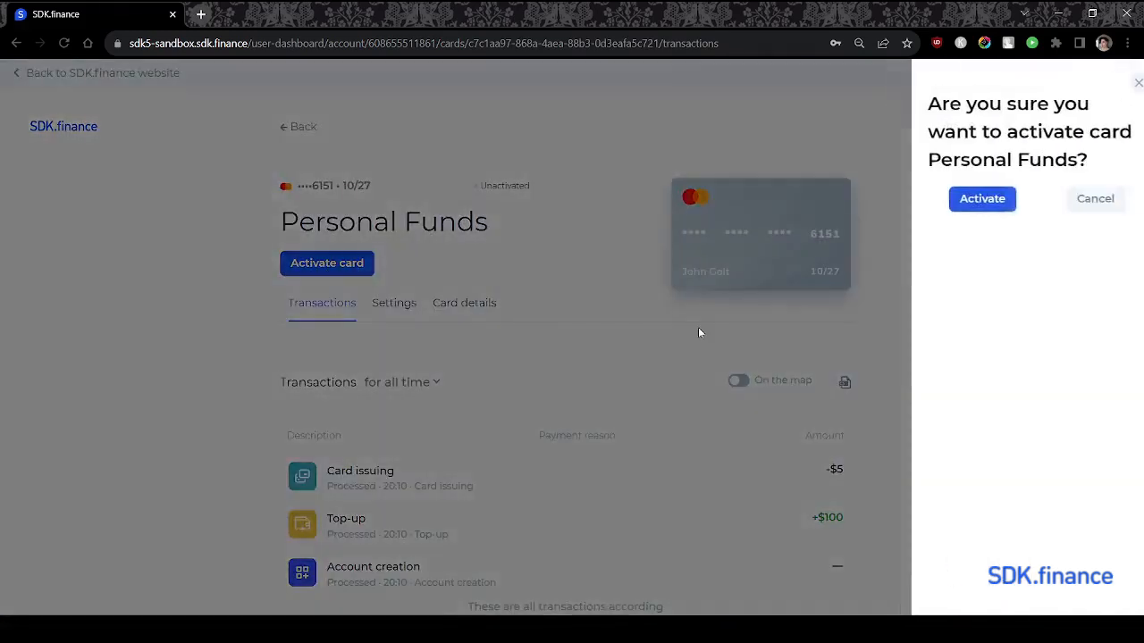
click(983, 198)
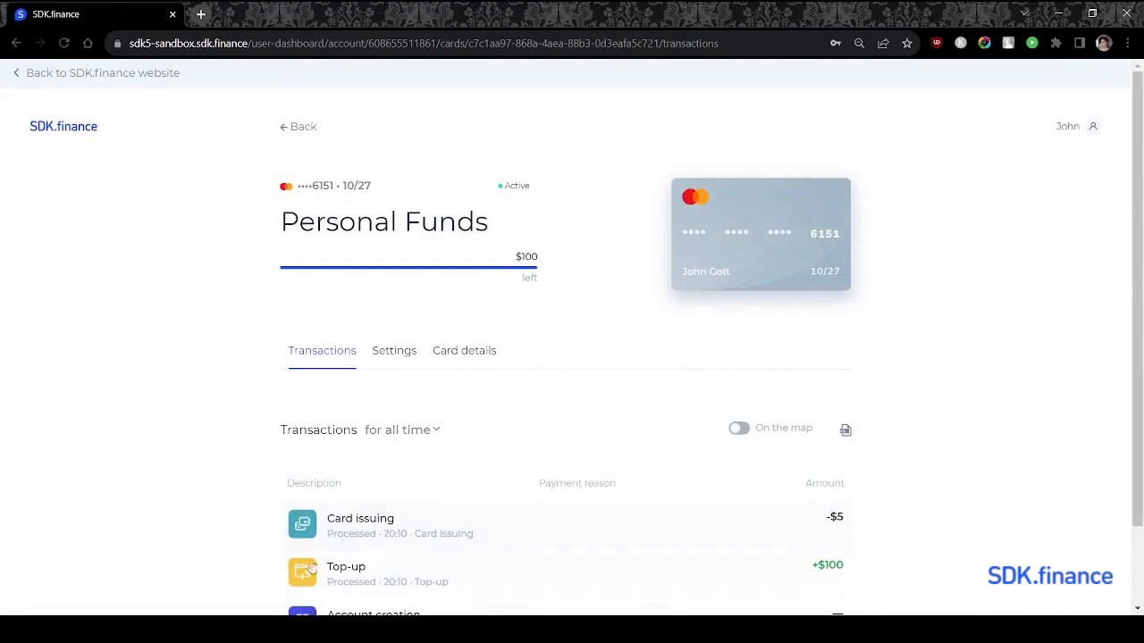
mouse_move(420, 293)
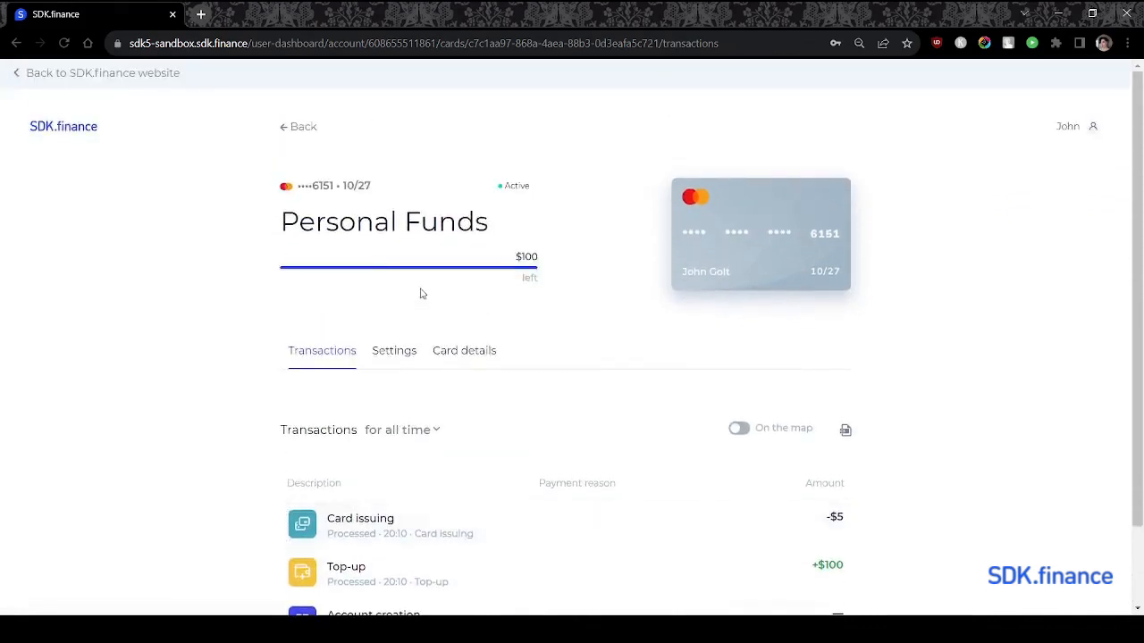
click(401, 351)
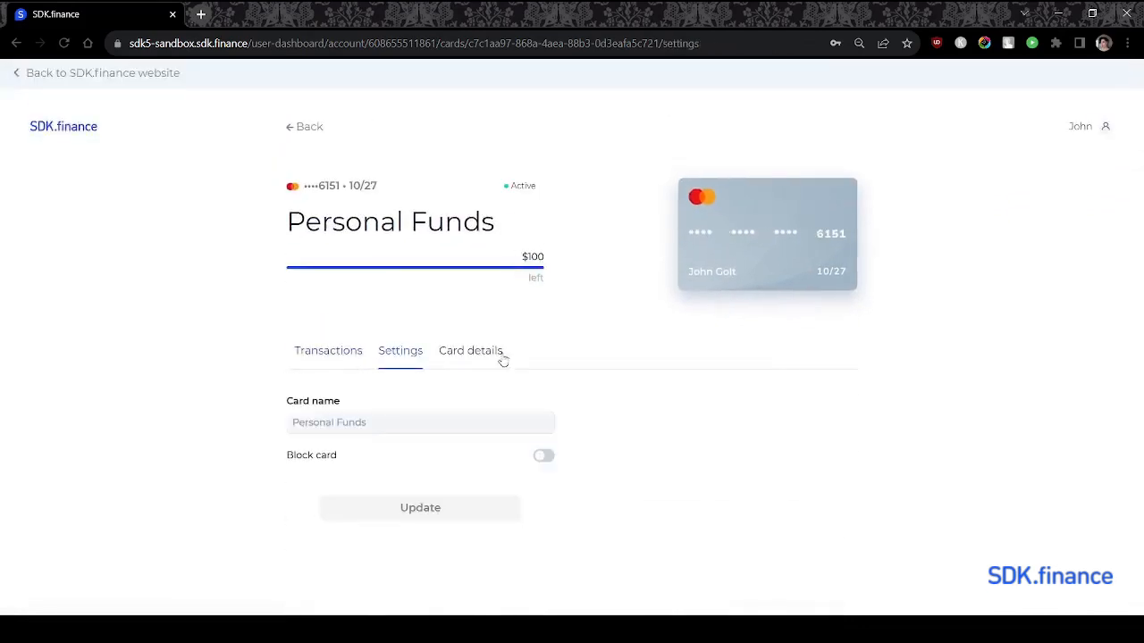
click(470, 350)
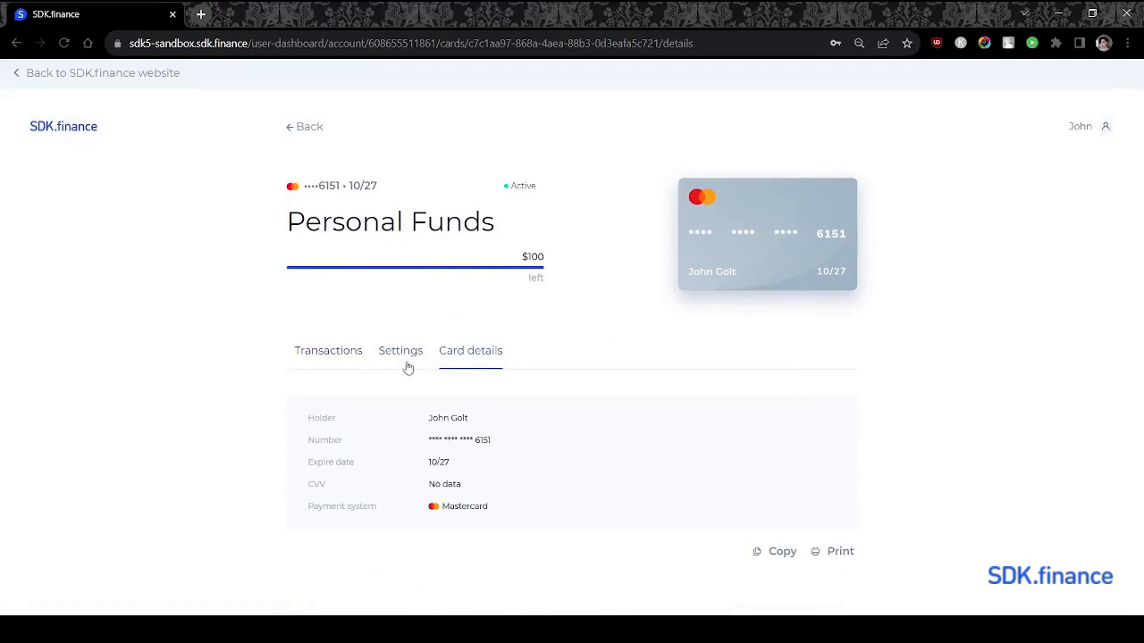
click(329, 351)
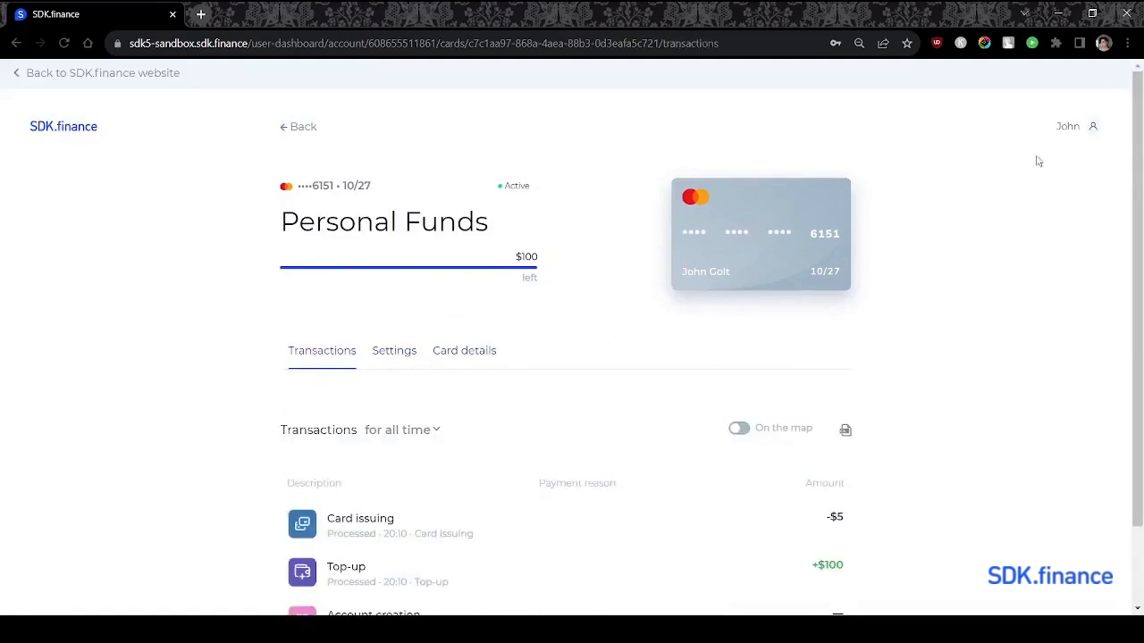